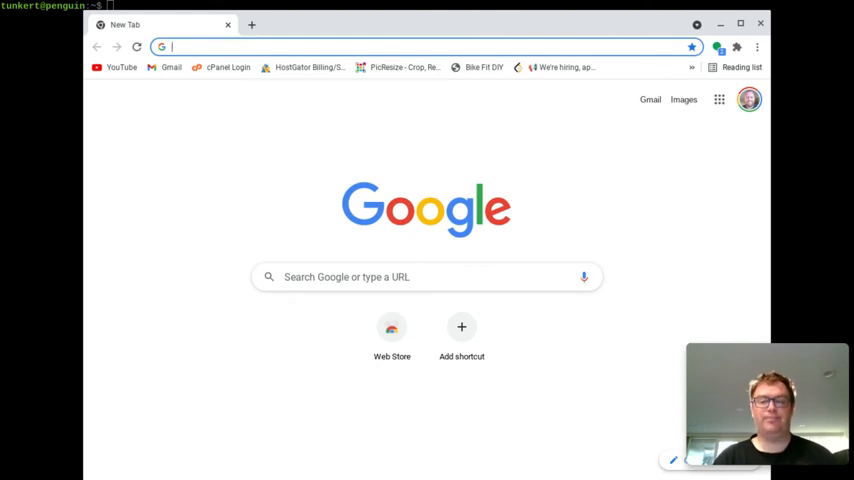
mouse_move(654, 58)
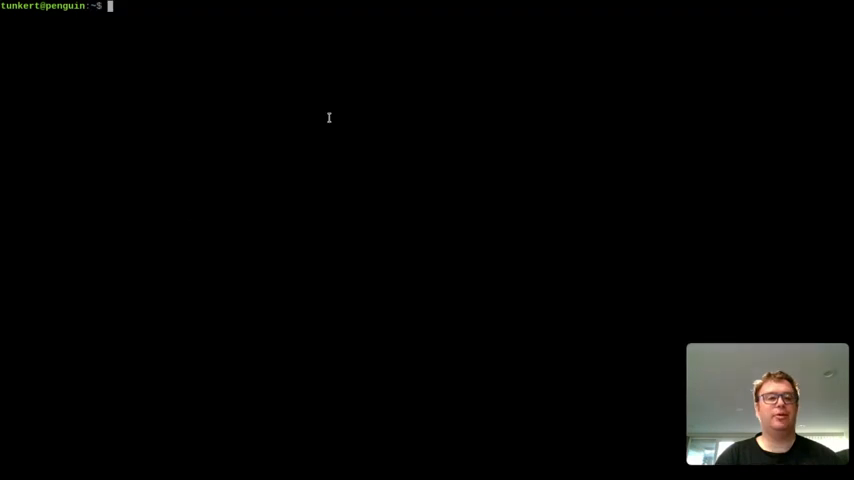
Step: Launch Vim from the shell and apply the built-in pablo colour scheme
type("v")
type(":colo koehler")
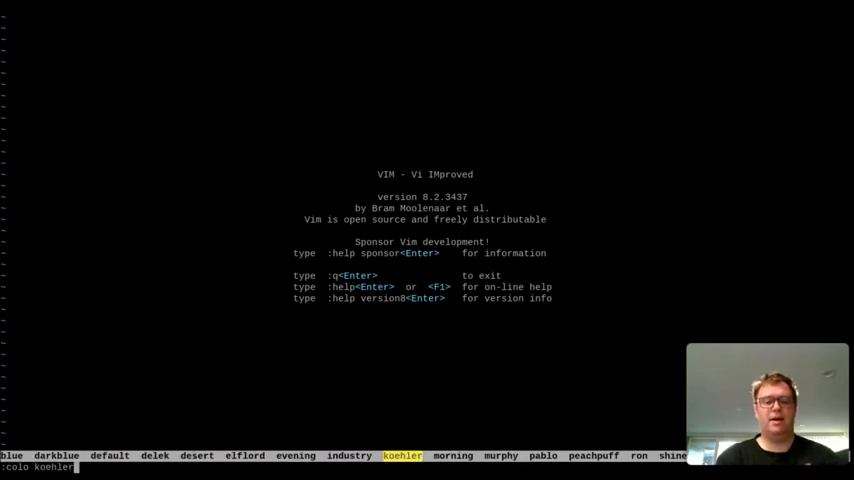
type("pablo")
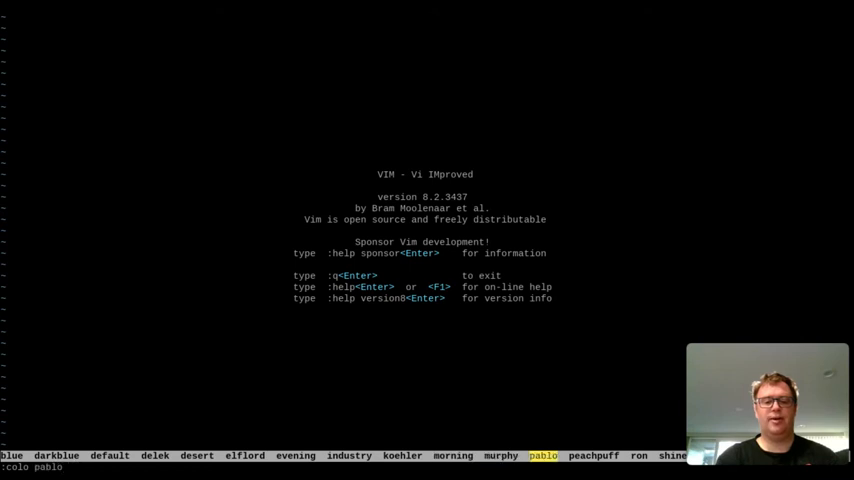
type(":set term")
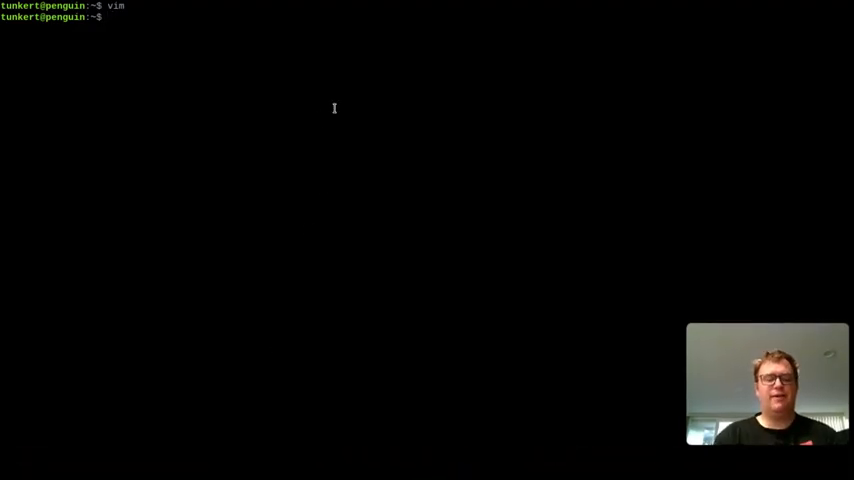
Step: Make ~/.vim with a colors subfolder using mkdir, then return to the home directory
type("ls -a")
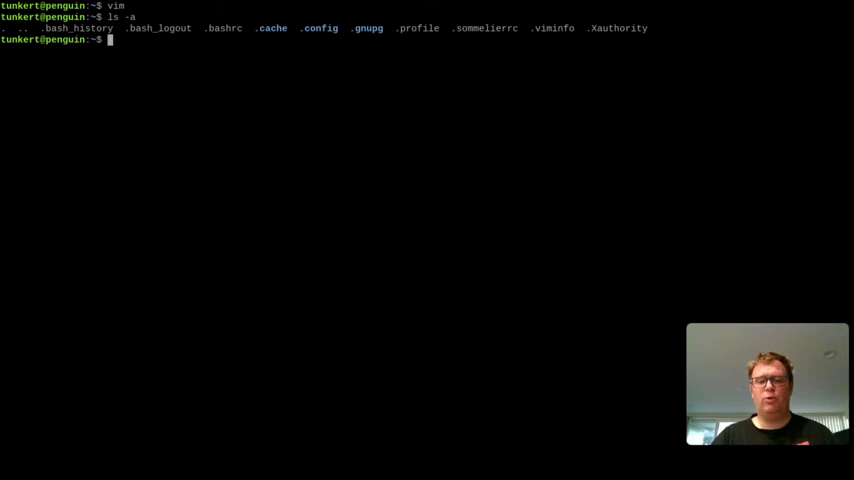
type("mk")
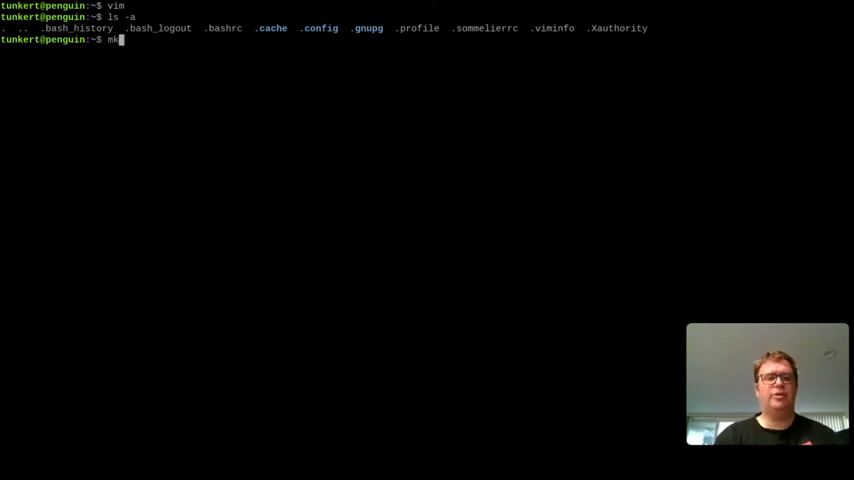
type("dir .vim")
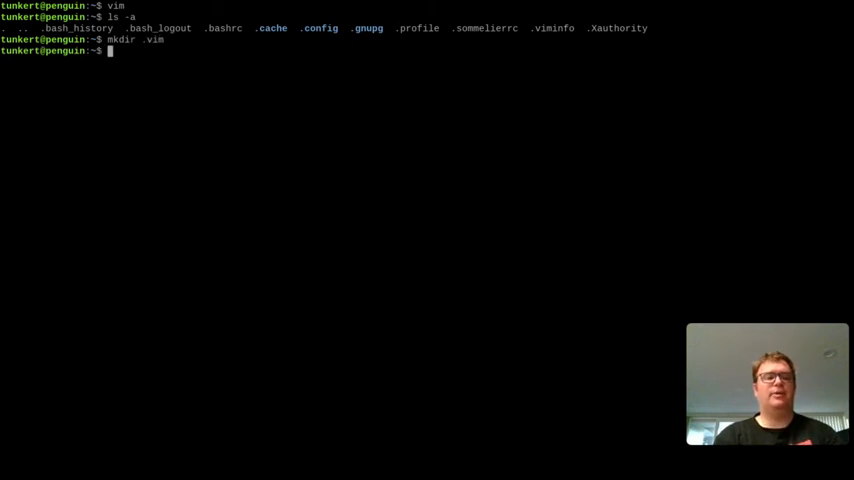
type("cd .vi")
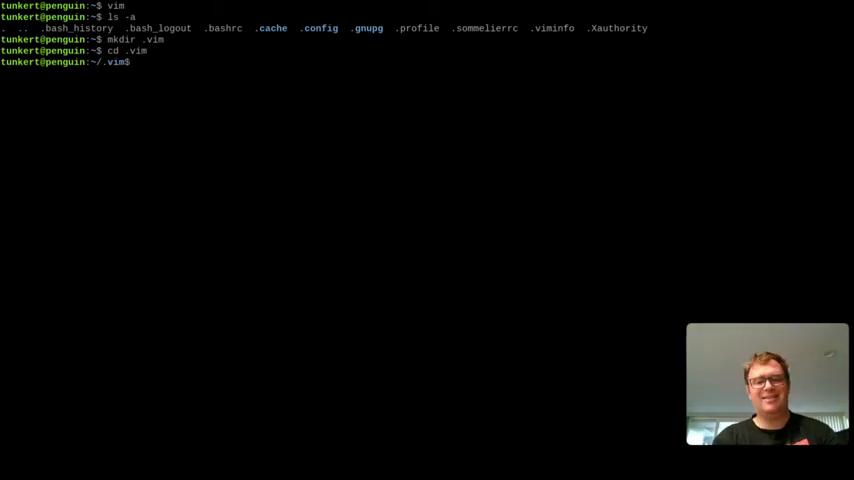
type("mkdir colors")
type("ls")
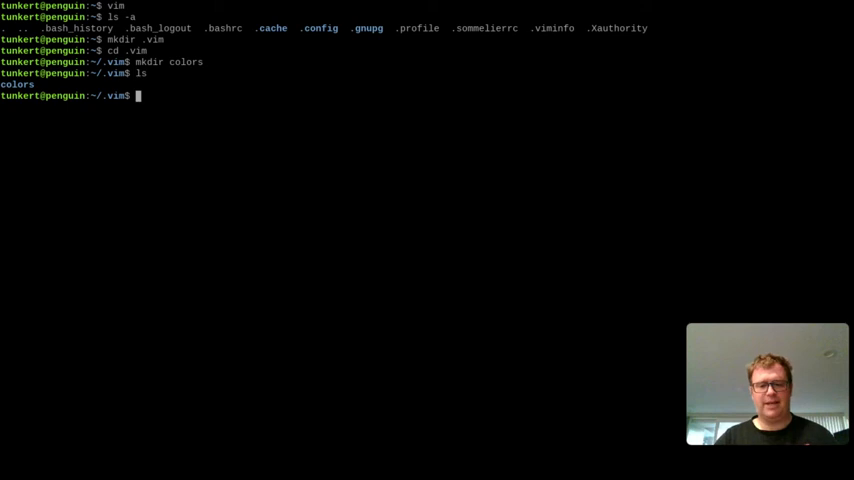
type("c")
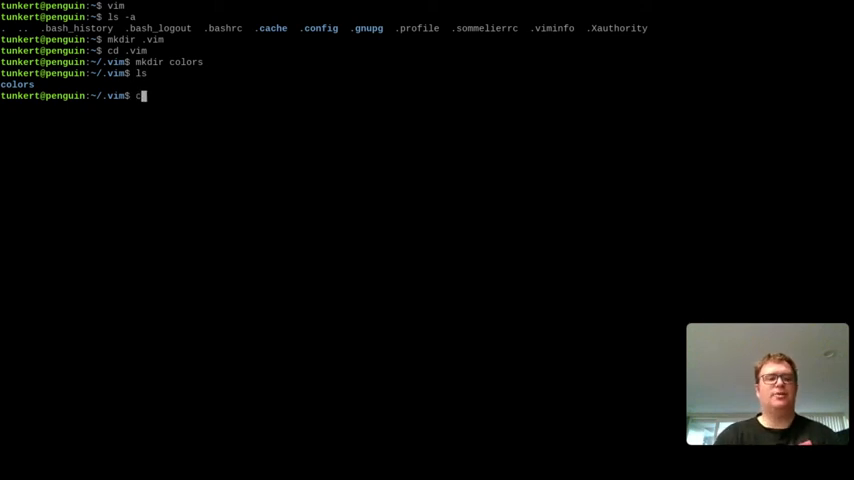
type("cd ..")
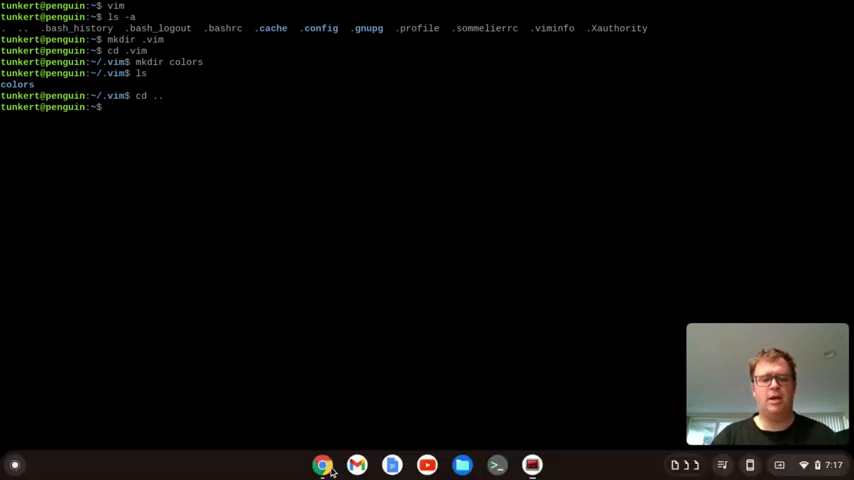
Step: Search 'nord vim', then view nord-vim's colors/nord.vim as raw text on GitHub
left_click(324, 460)
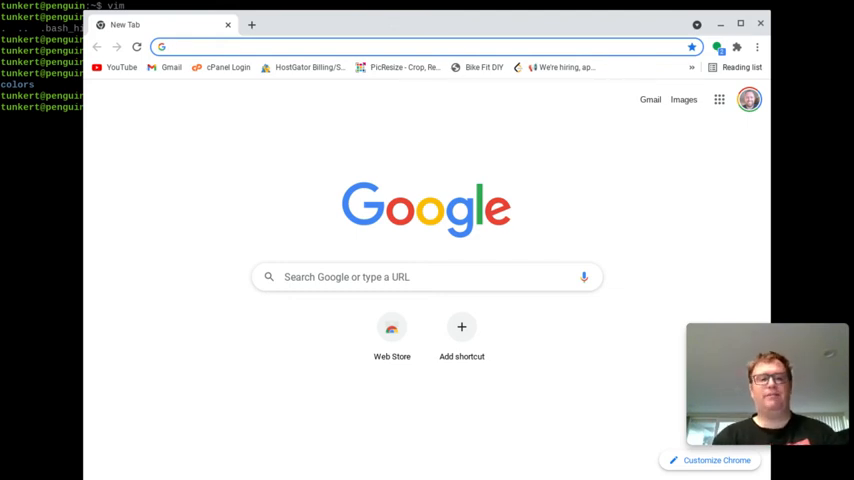
type("nord vim")
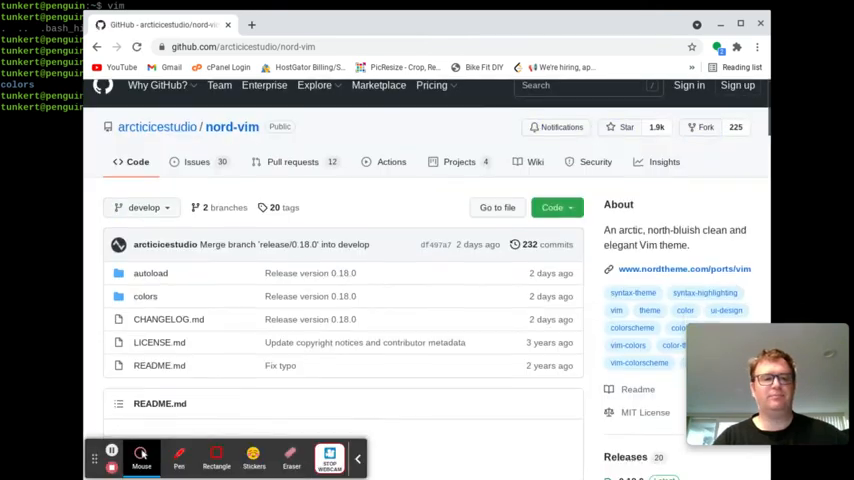
left_click(144, 296)
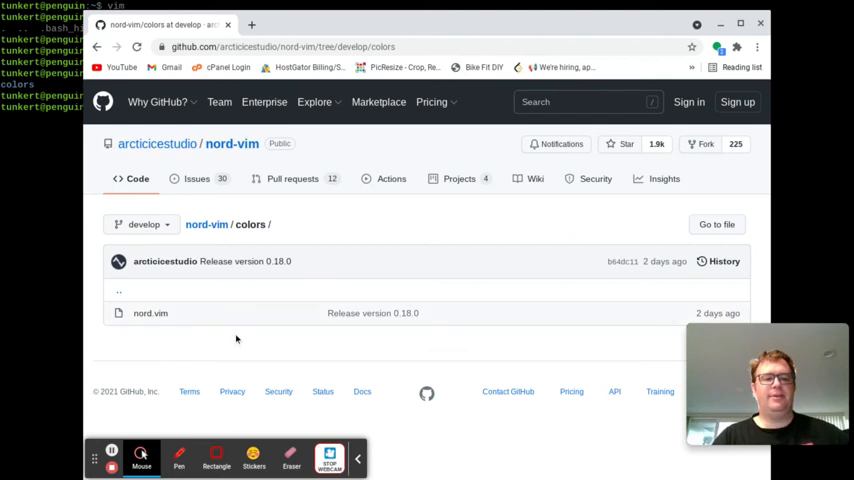
mouse_move(150, 312)
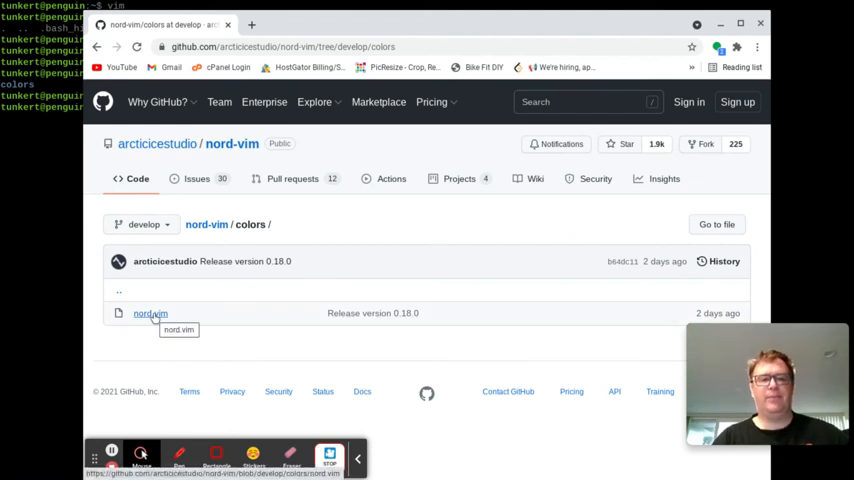
left_click(150, 312)
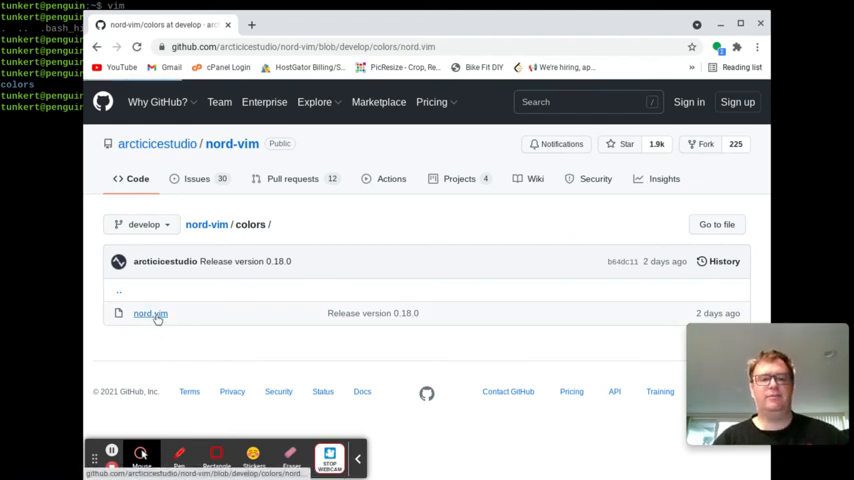
left_click(150, 312)
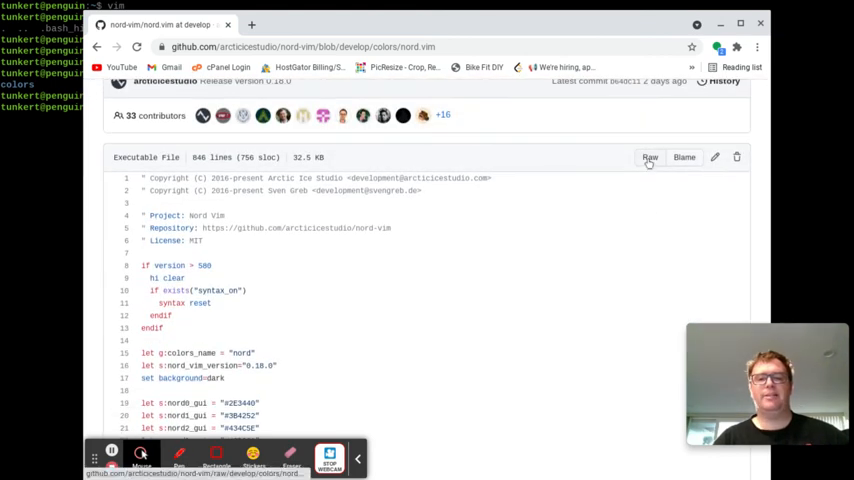
left_click(648, 156)
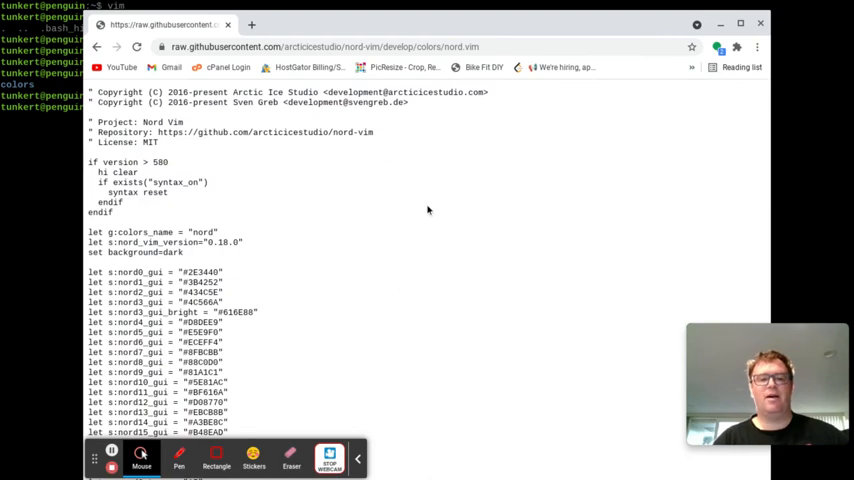
Step: Start Save As on the raw page and show hidden files in the dialog
right_click(428, 210)
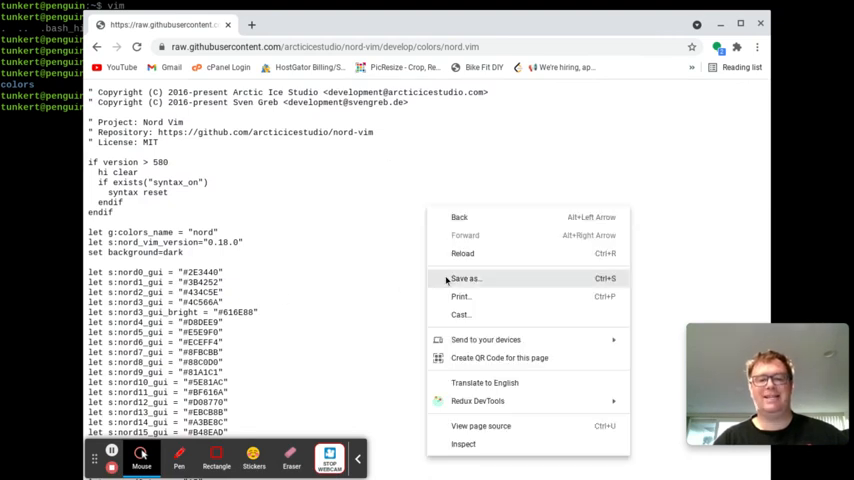
left_click(466, 278)
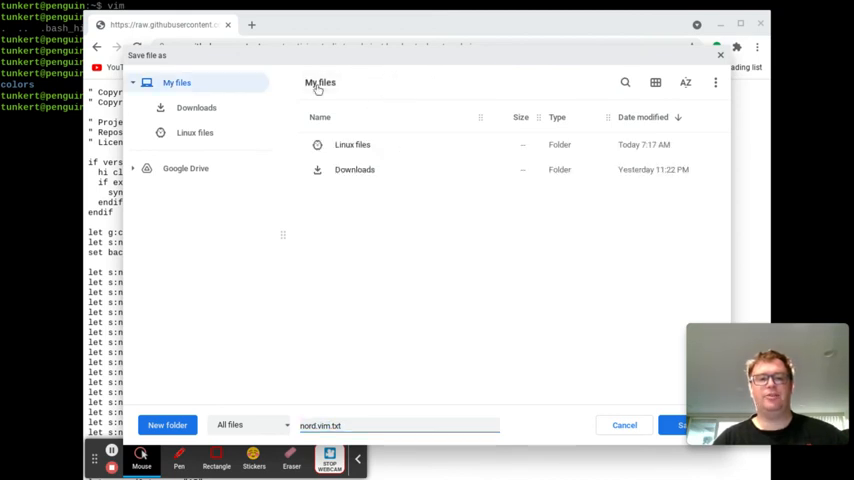
mouse_move(344, 196)
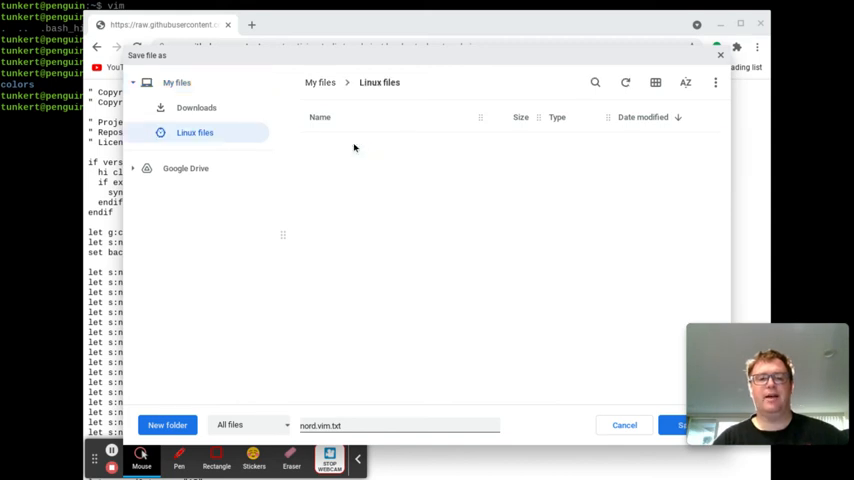
left_click(716, 82)
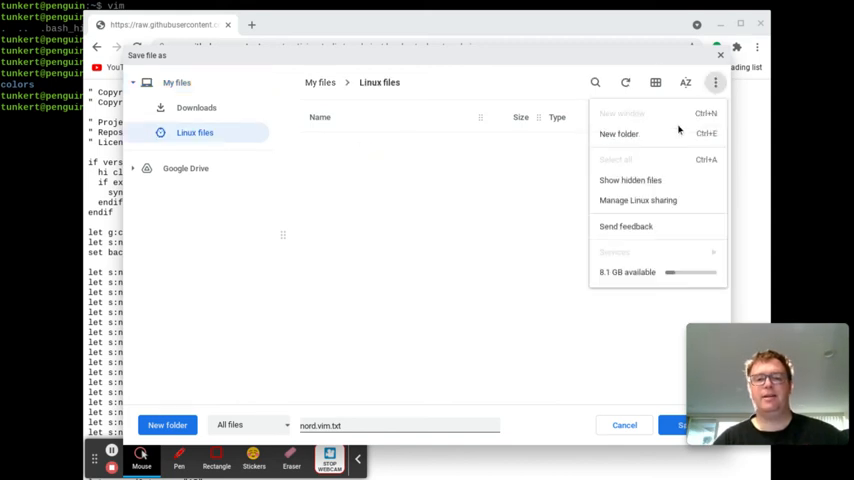
left_click(632, 180)
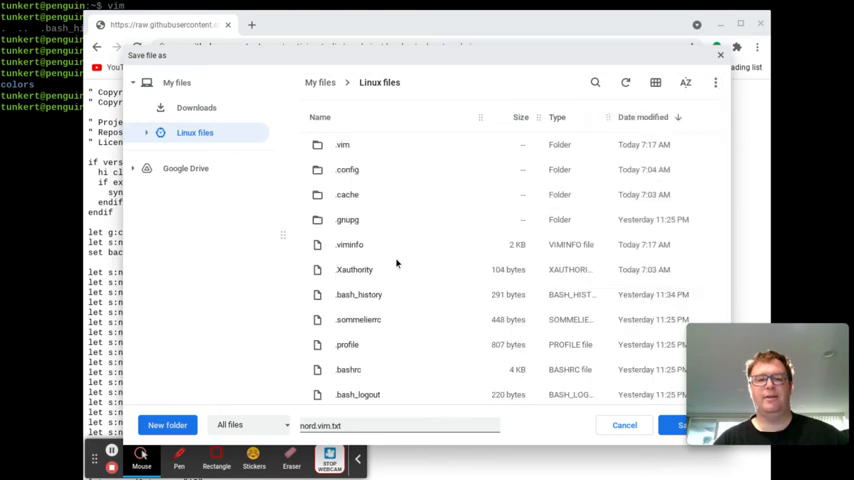
Step: Navigate into .vim/colors and save the file named nord.vim without a .txt extension
double_click(342, 144)
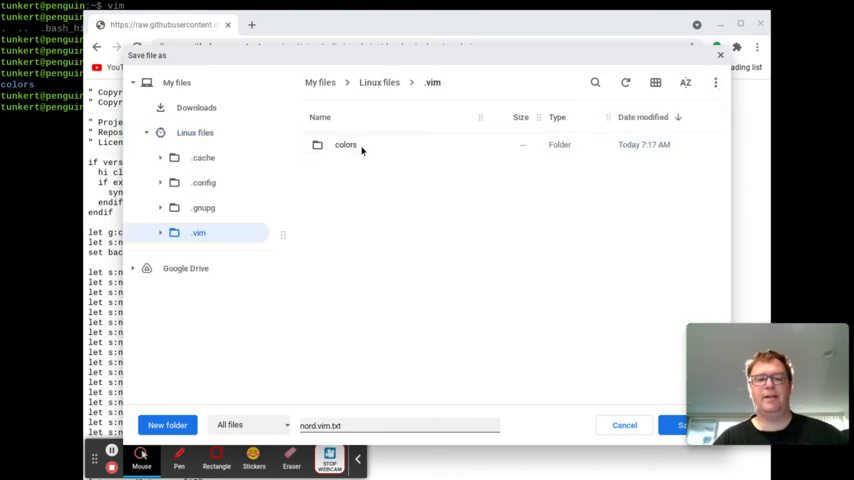
double_click(344, 144)
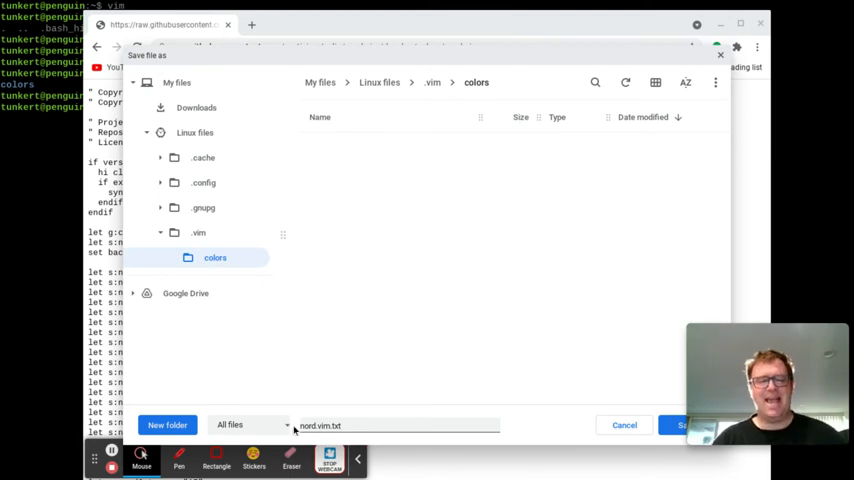
left_click(360, 424)
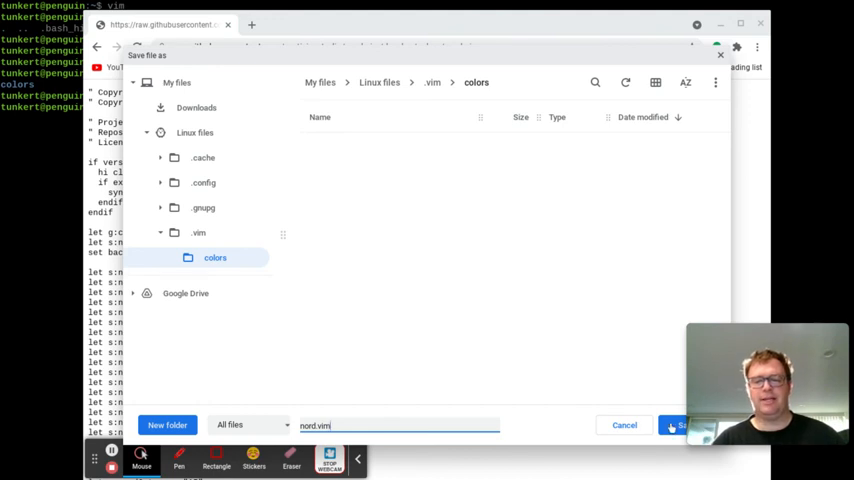
left_click(700, 424)
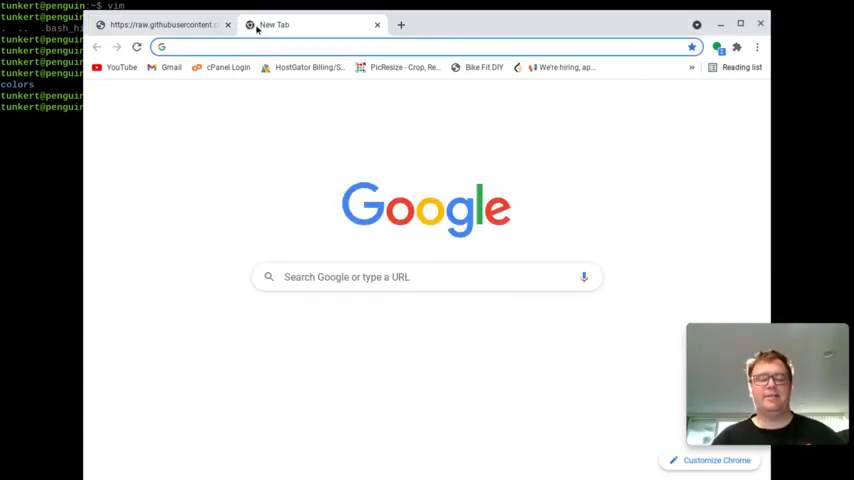
Step: Search 'material vim' and view the repo's colors/material.vim as raw text
type("material vim")
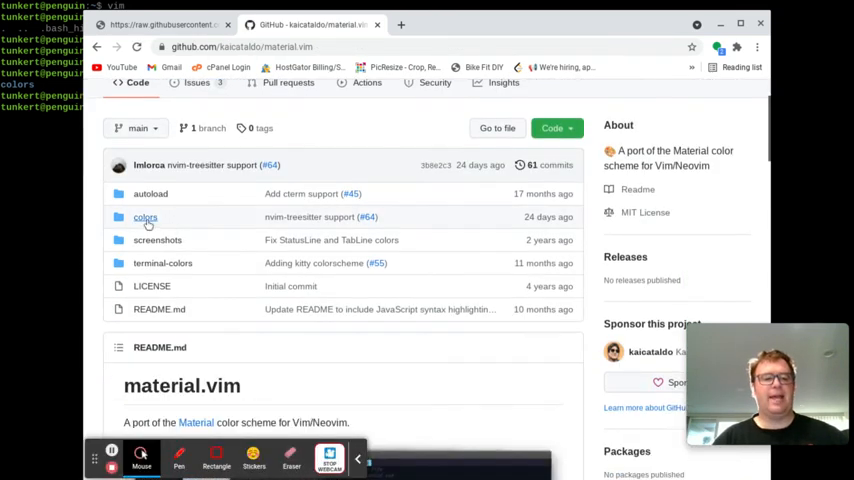
left_click(144, 216)
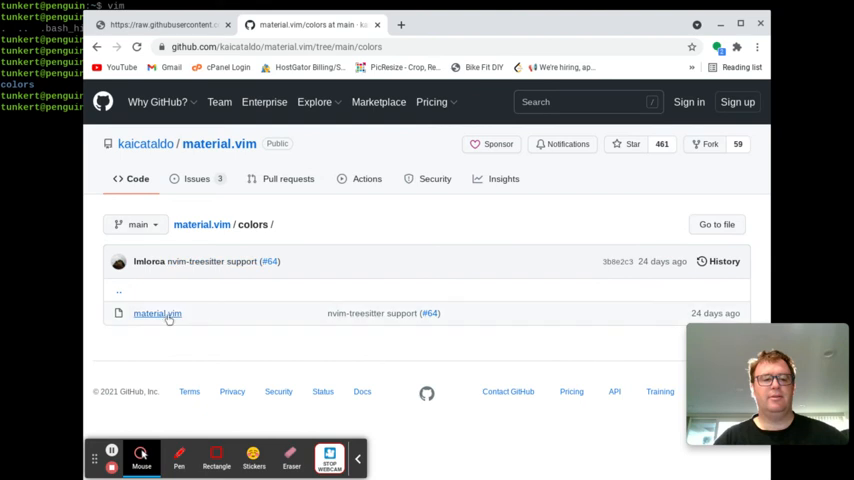
left_click(156, 312)
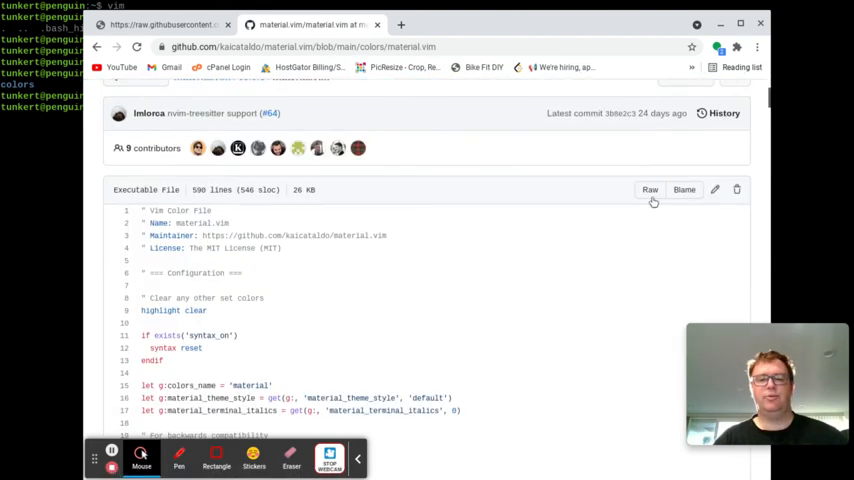
left_click(648, 188)
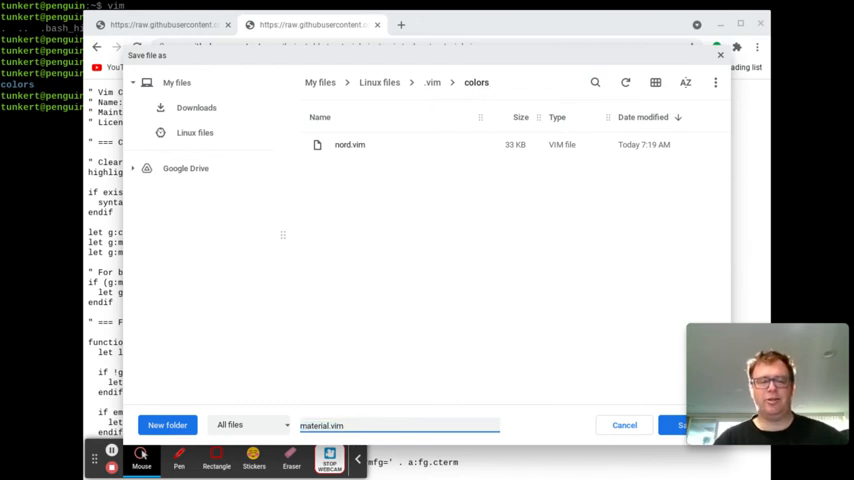
Step: Save material.vim into ~/.vim/colors, then search Google for the space-vim theme
left_click(686, 424)
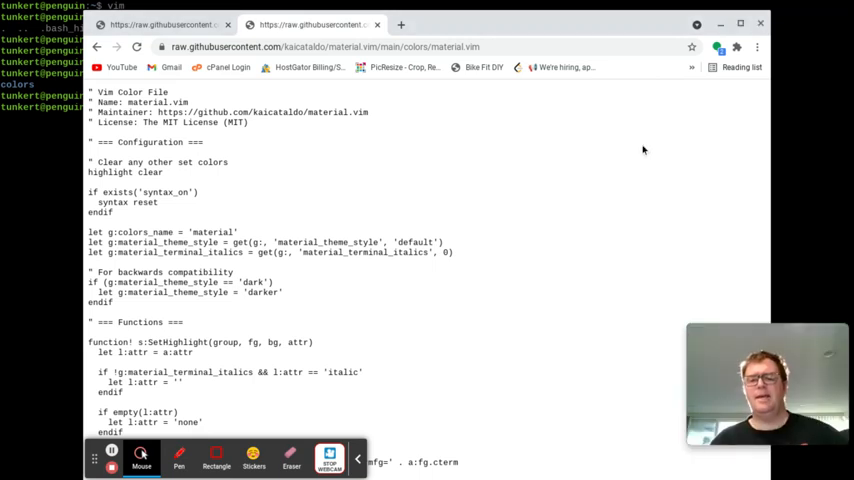
left_click(562, 24)
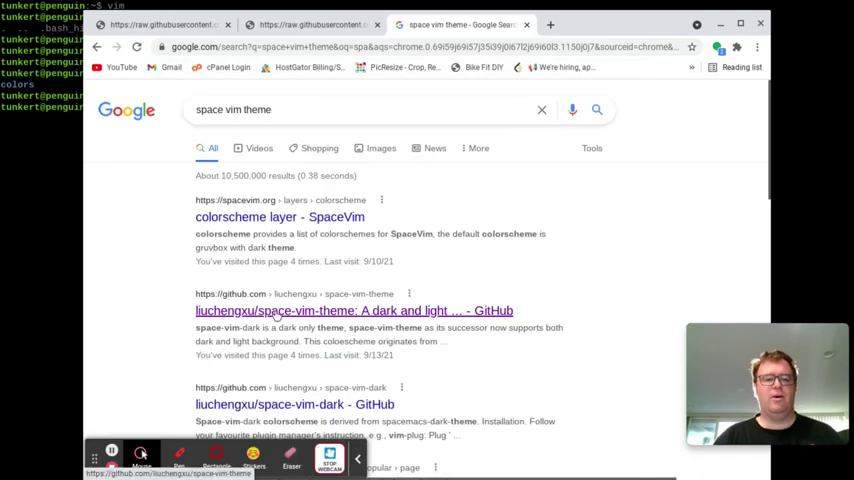
Step: From the space-vim-theme repo, view colors/space_vim_theme.vim as raw text
left_click(352, 310)
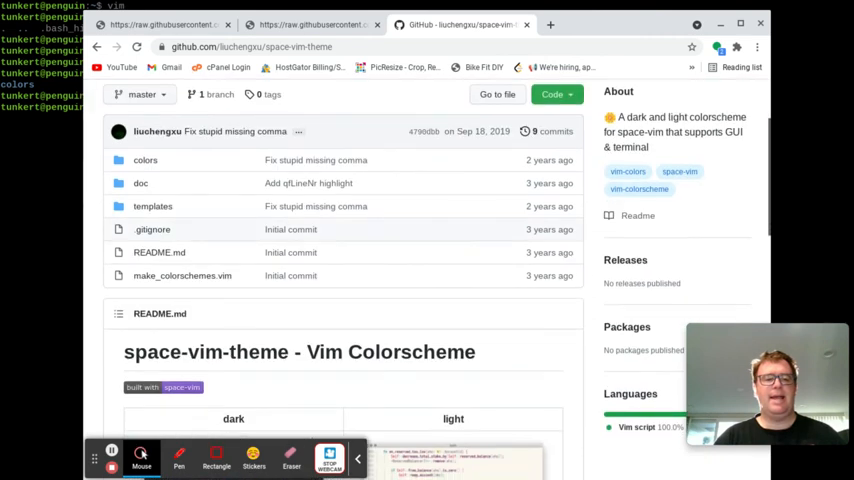
left_click(144, 160)
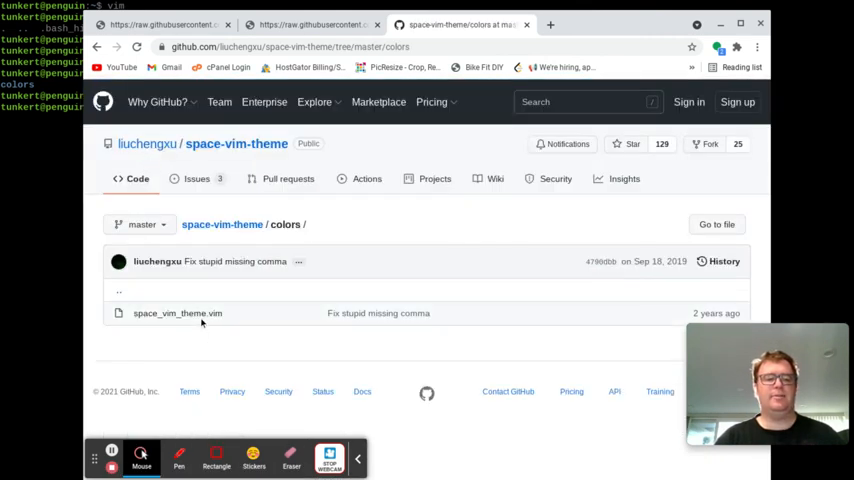
left_click(176, 312)
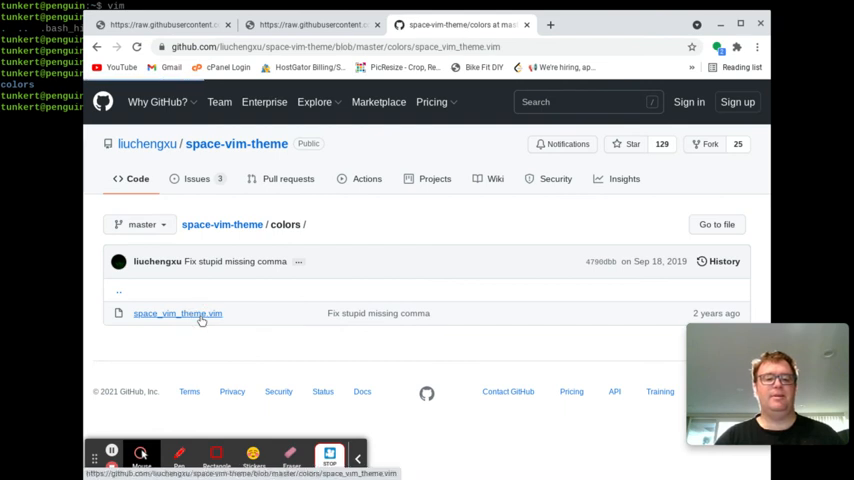
left_click(176, 312)
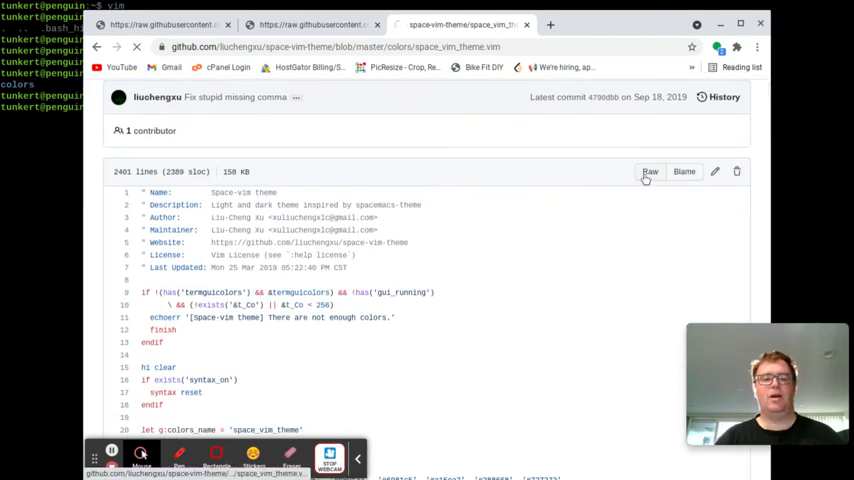
left_click(650, 172)
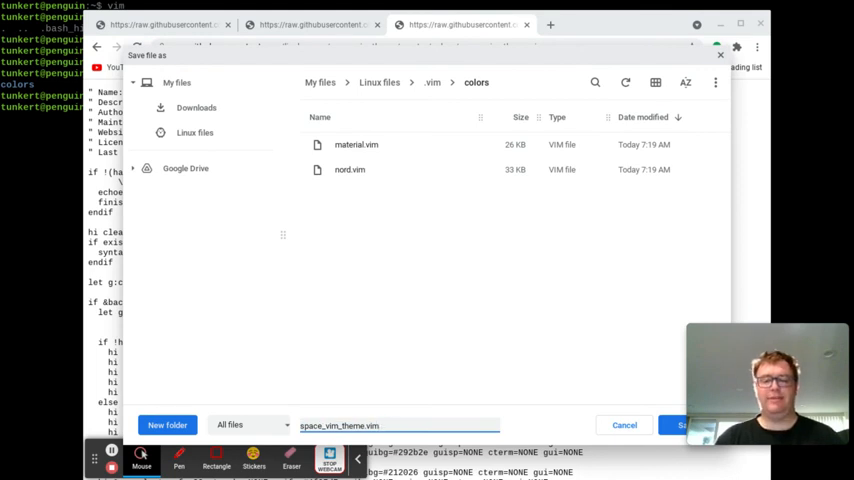
Step: Save space_vim_theme.vim into the colors folder and go back to its GitHub page
left_click(698, 424)
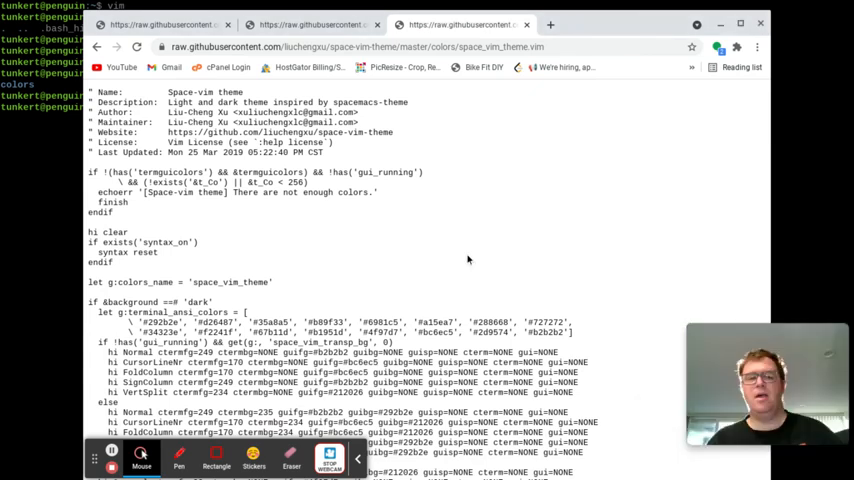
left_click(104, 50)
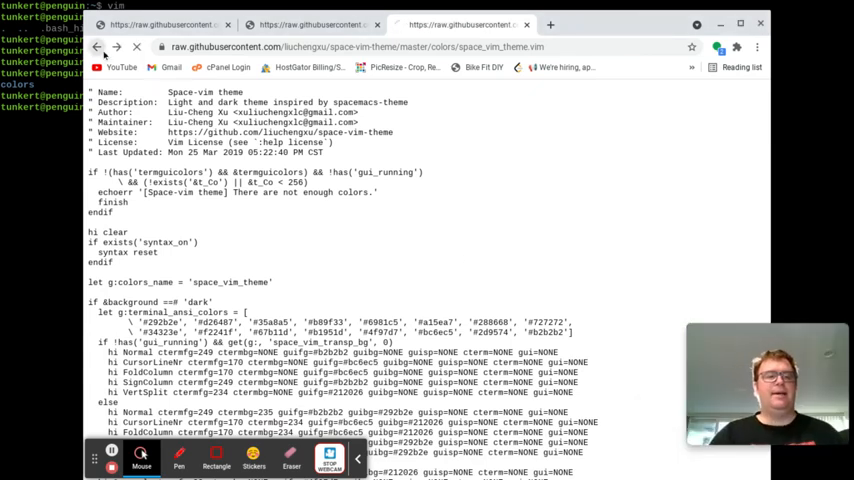
left_click(96, 48)
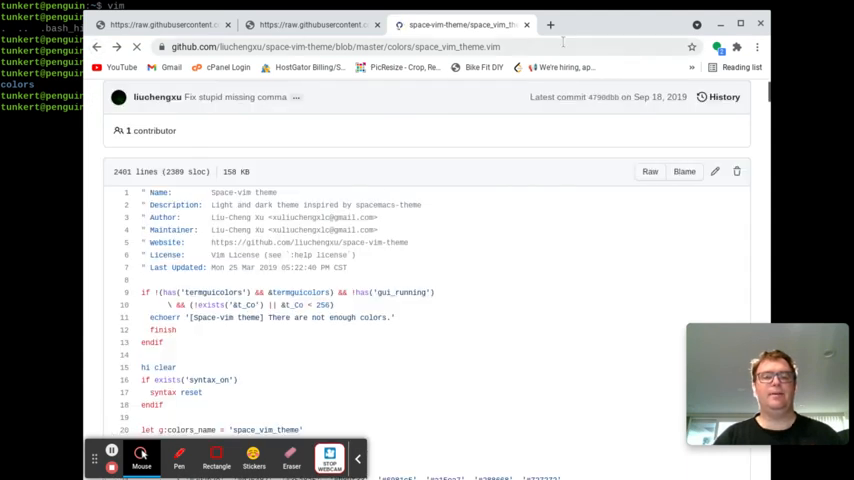
Step: In a new tab search 'papercolor vim' and view the repo's colors/PaperColor.vim as raw text
left_click(650, 22)
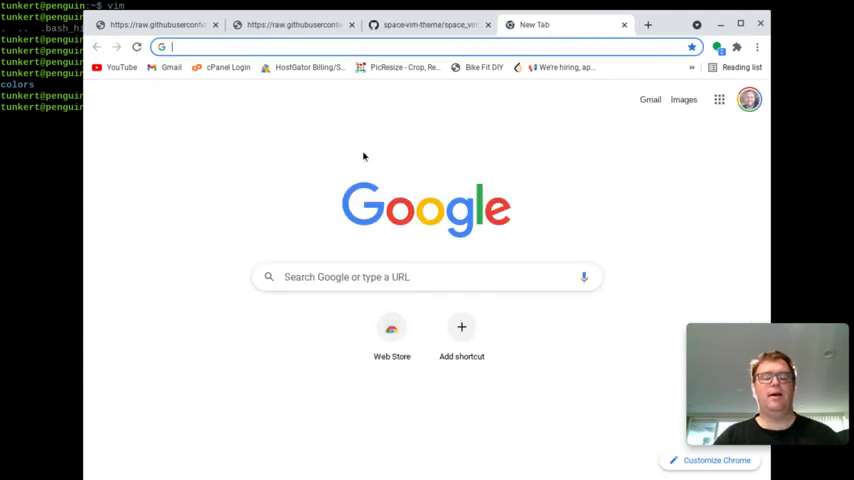
mouse_move(360, 150)
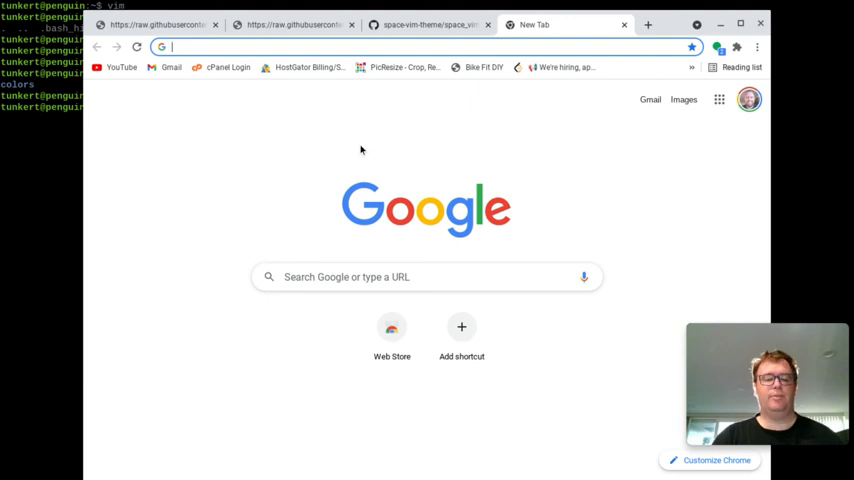
type("papercolor vim")
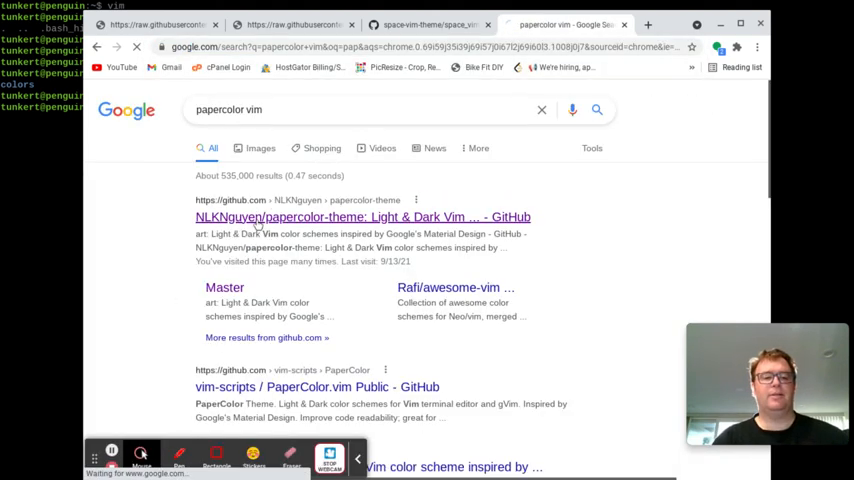
left_click(364, 216)
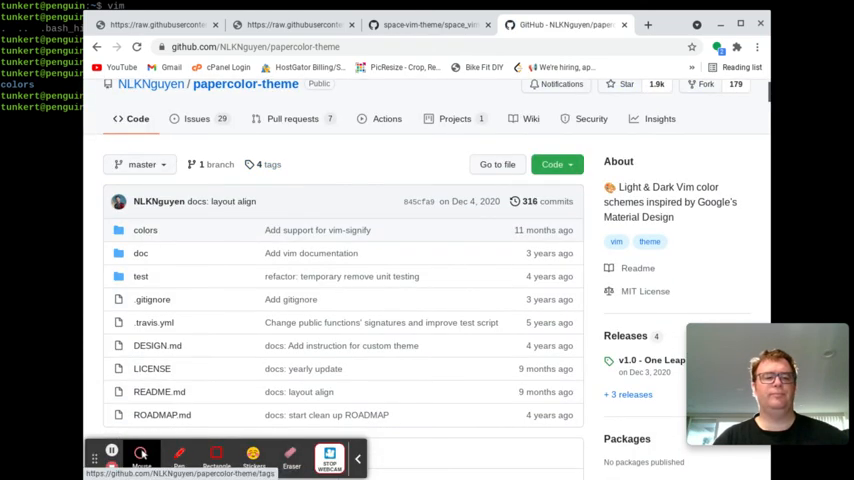
left_click(144, 230)
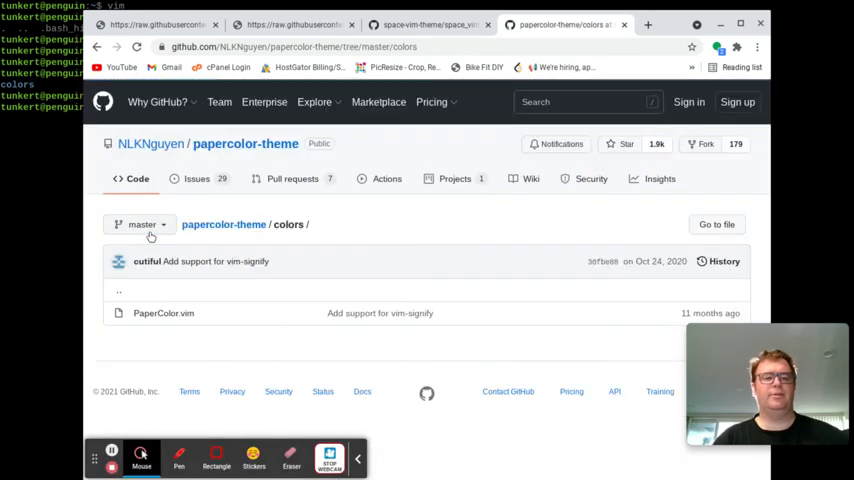
left_click(164, 312)
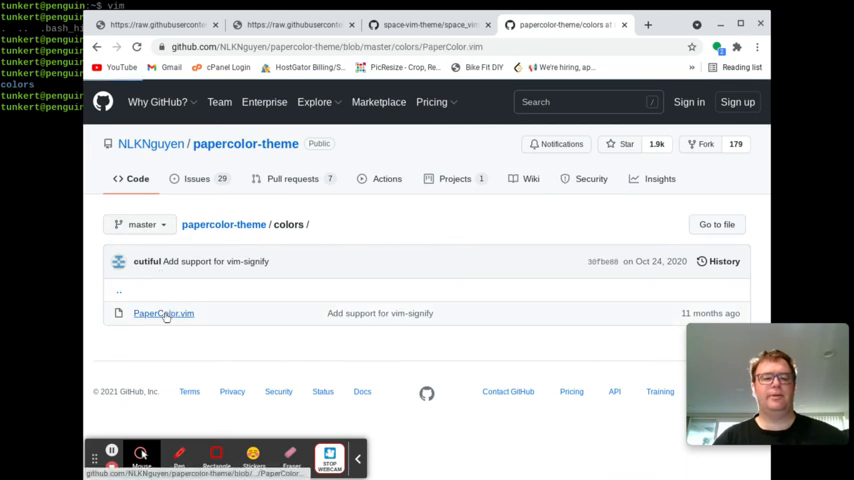
left_click(164, 312)
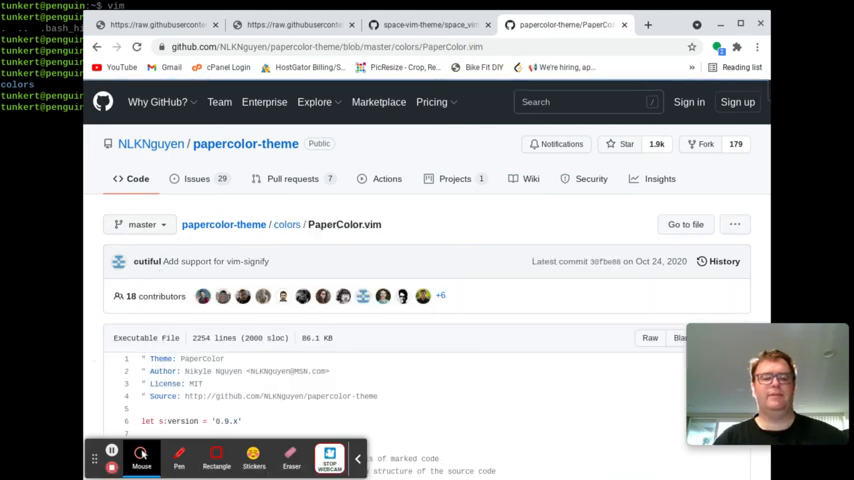
Step: Save the raw PaperColor.vim page into ~/.vim/colors
scroll("down", 3)
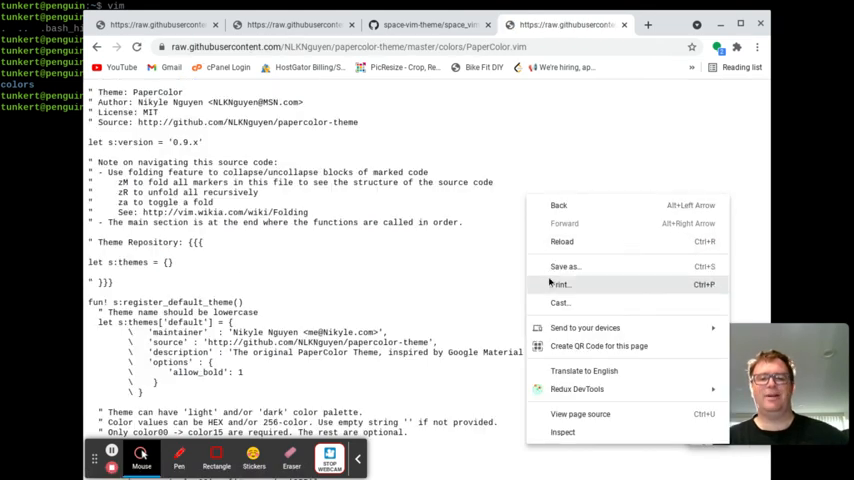
left_click(564, 266)
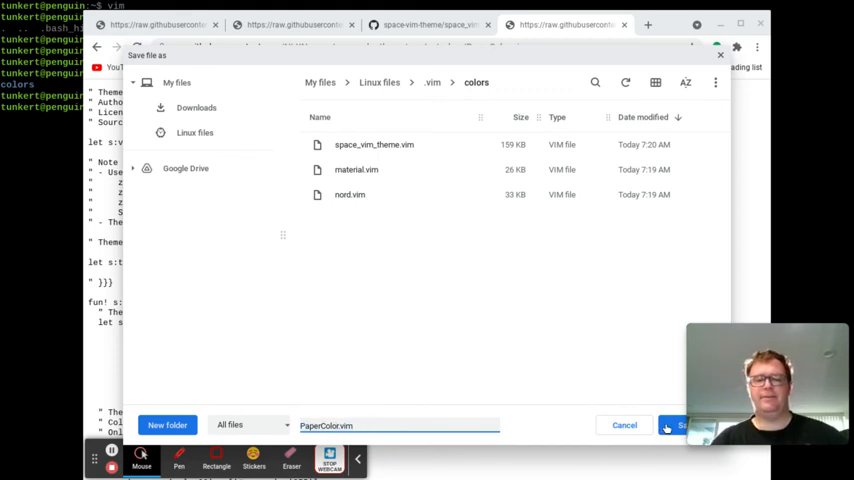
left_click(680, 424)
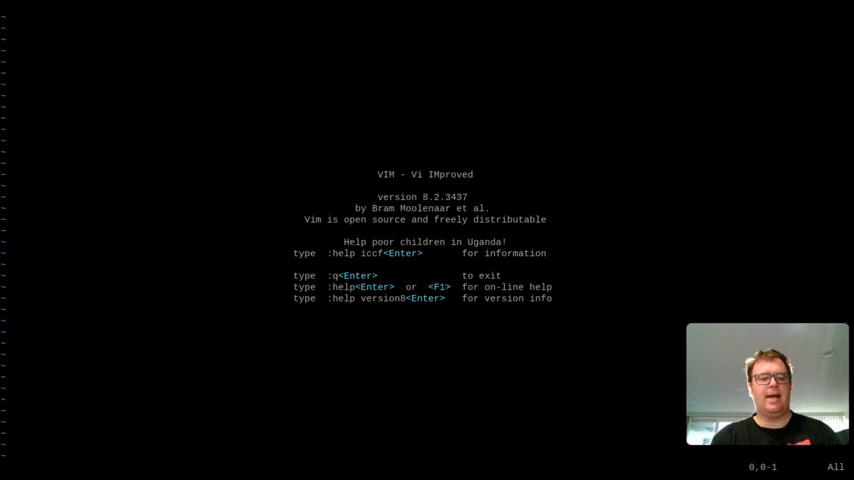
Step: Apply colour schemes such as evening and space_vim_theme via :colorscheme in Vim
type(":colo industry")
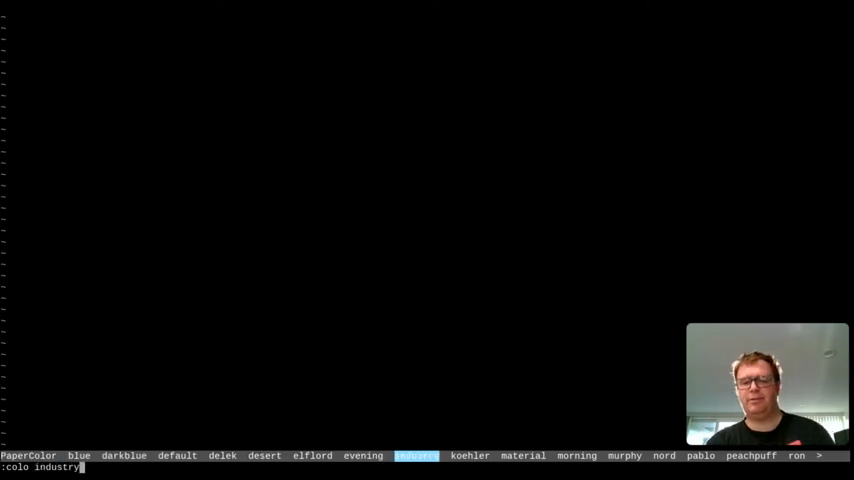
type("colorscheme evening")
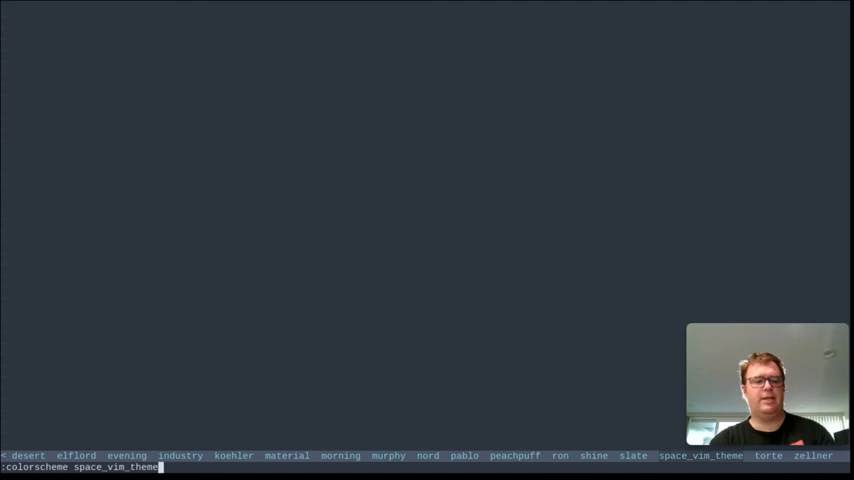
key("Enter")
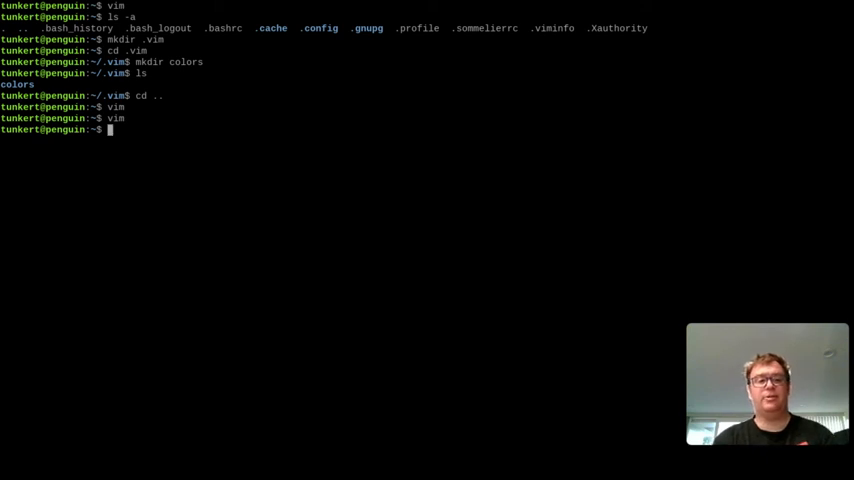
Step: Run vim ~/.vimrc to open a new empty Vim configuration file
type("vim")
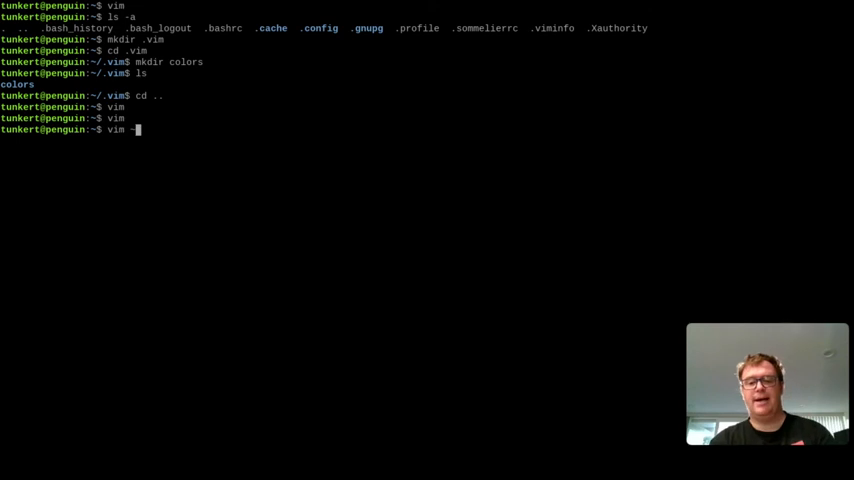
type("~")
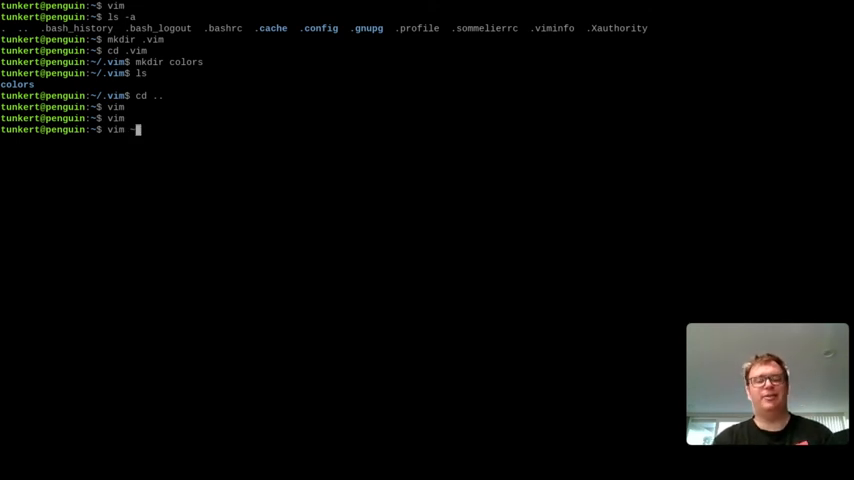
type("/")
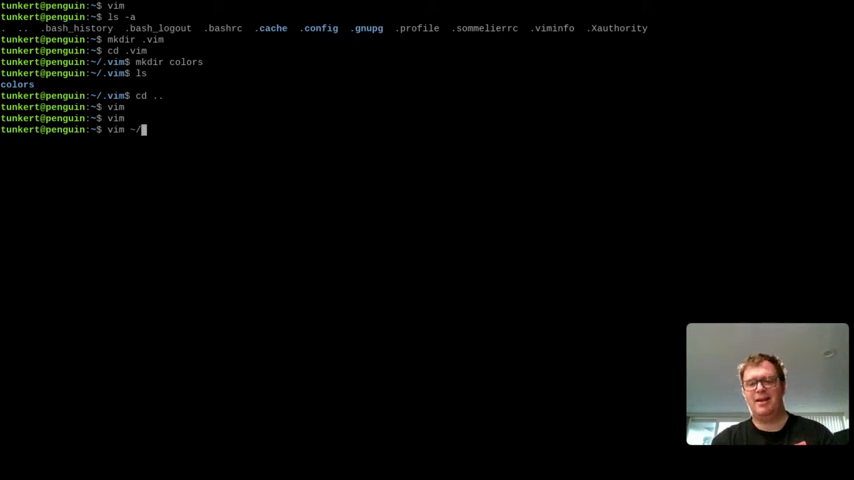
type(".vimrc")
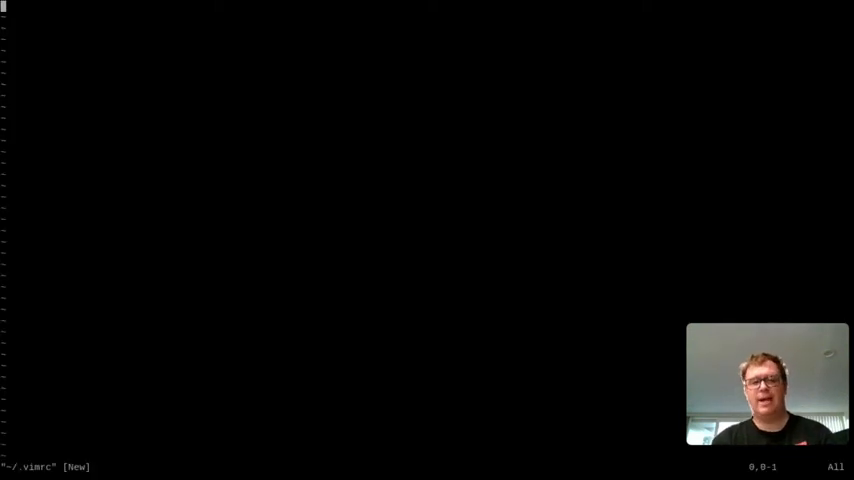
Step: Insert the lines 'syntax on', 'set termguicolors' and 'colo nord' into the empty .vimrc
key("i")
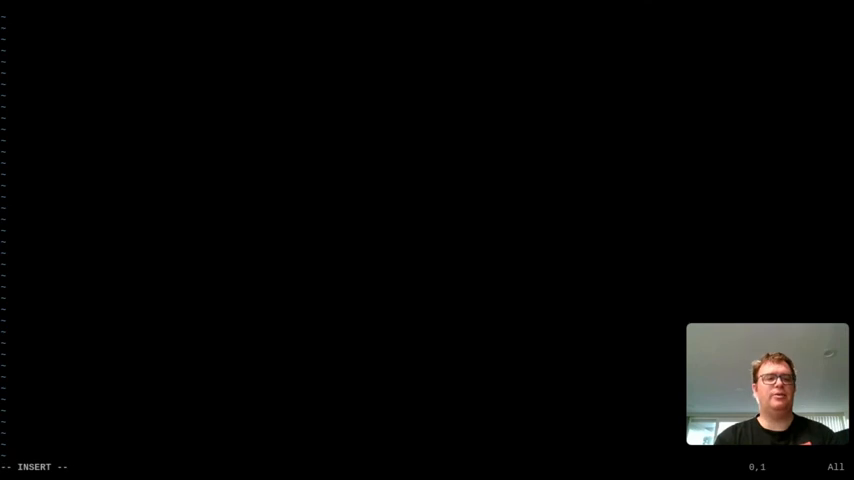
type("syntax on")
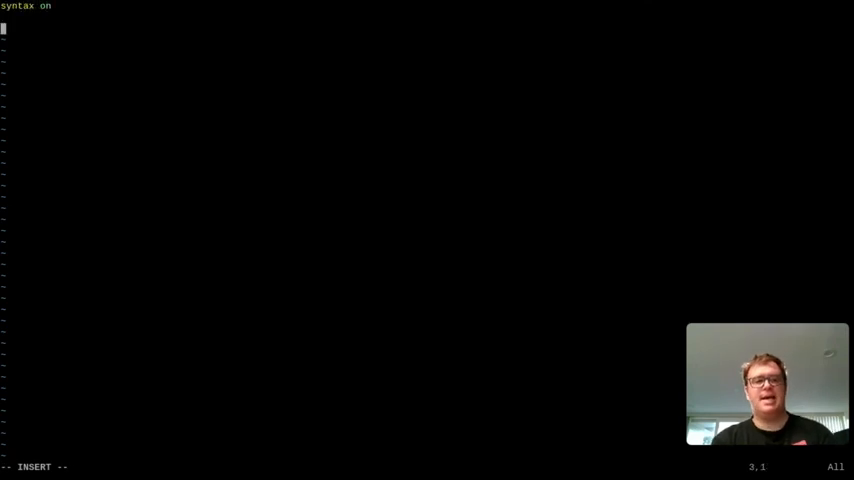
type("set termg")
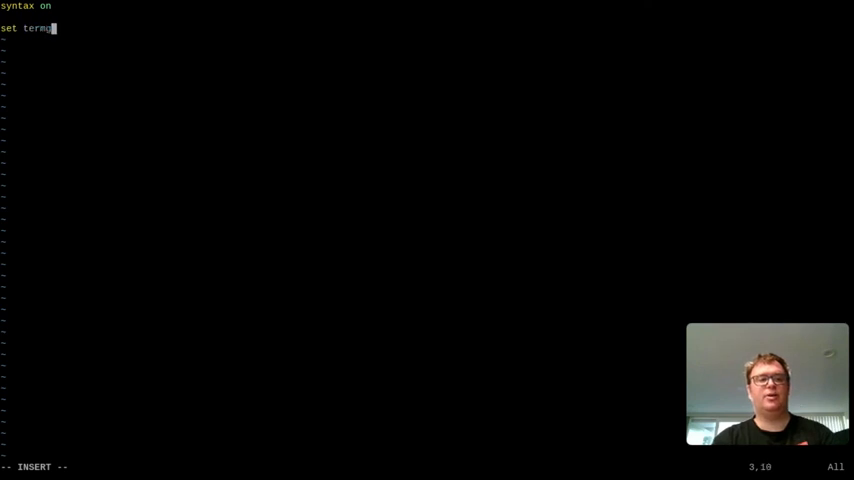
type("uicolors")
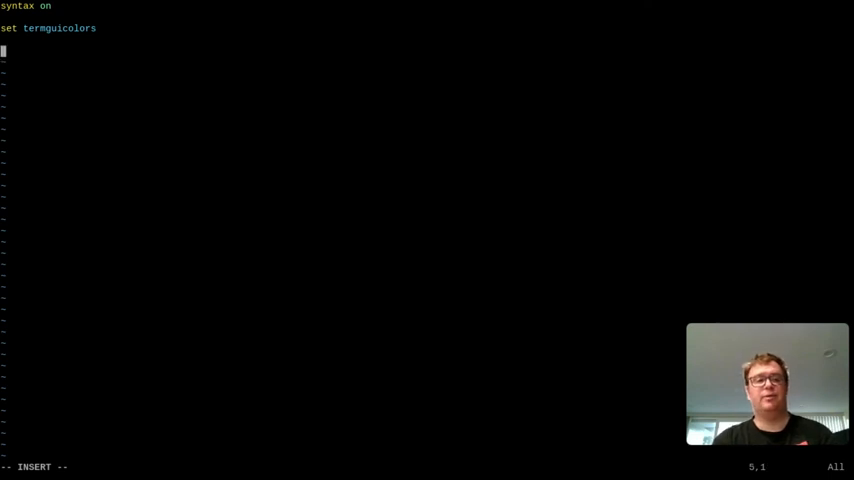
type("colo nord")
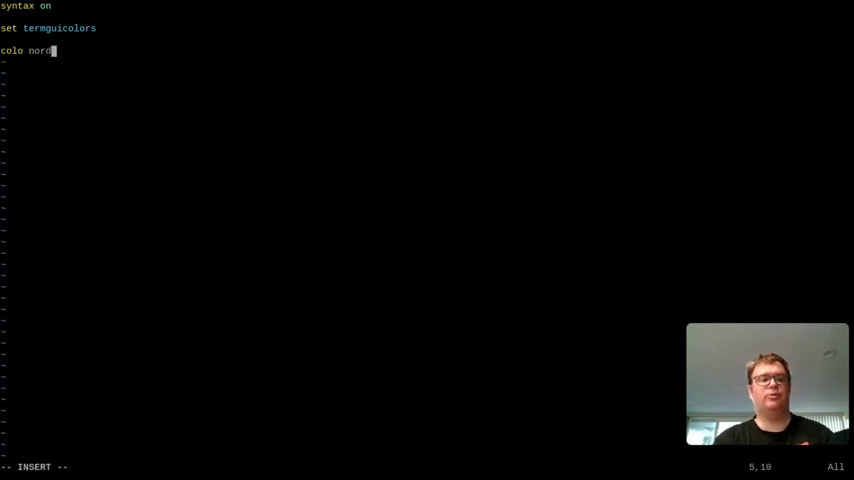